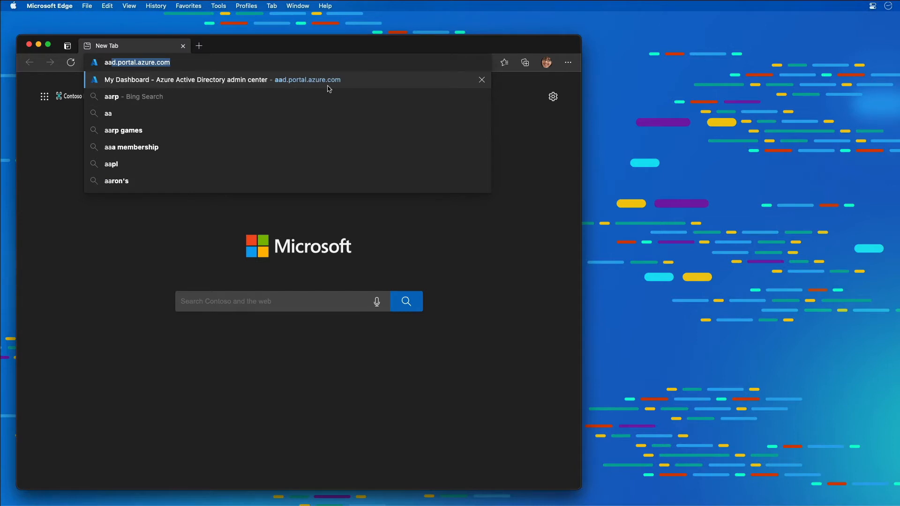
- Go from the admin center dashboard to the Contoso tenant's Azure Active Directory overview
{"action": "left_click", "coordinate": [218, 79]}
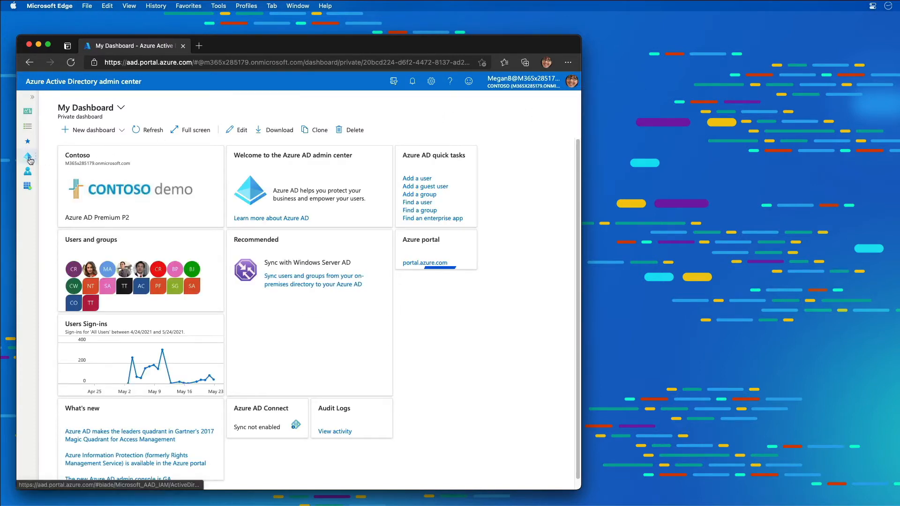
{"action": "left_click", "coordinate": [27, 155]}
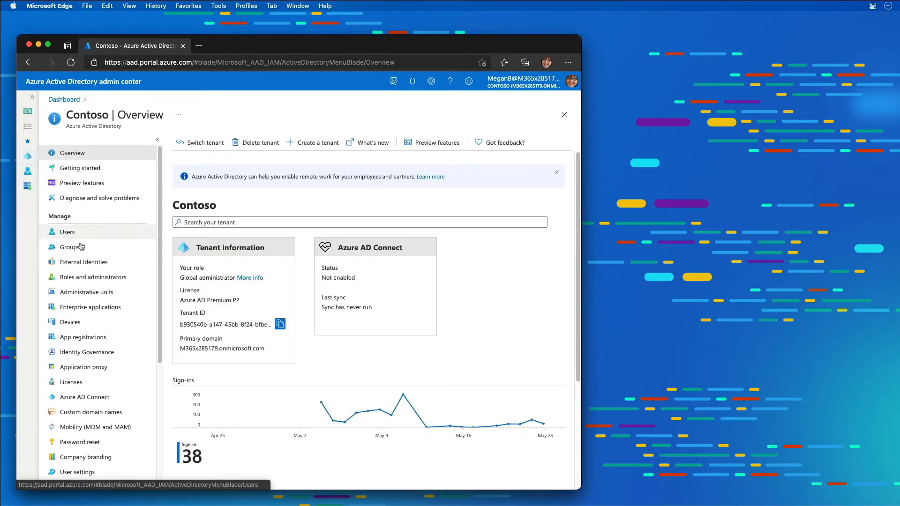
{"action": "mouse_move", "coordinate": [82, 337]}
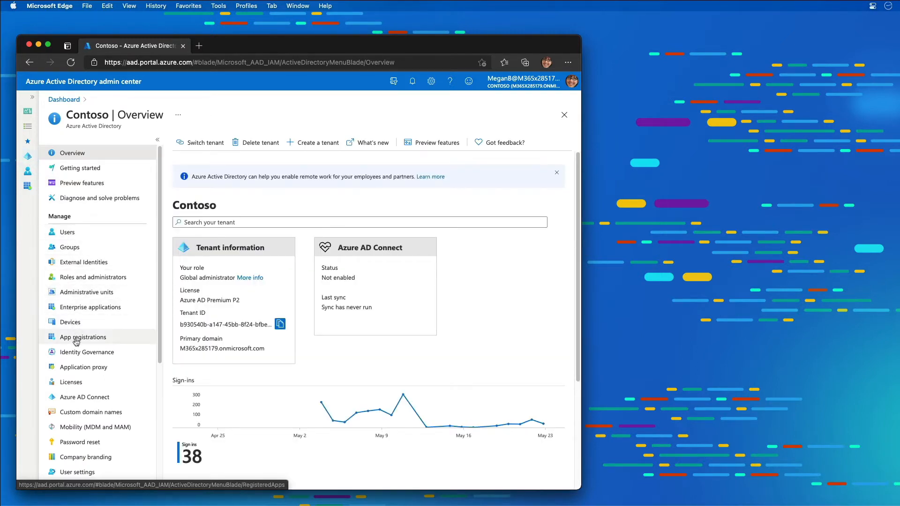
- Begin a new app registration under App registrations named 'Graph console app'
{"action": "left_click", "coordinate": [82, 337]}
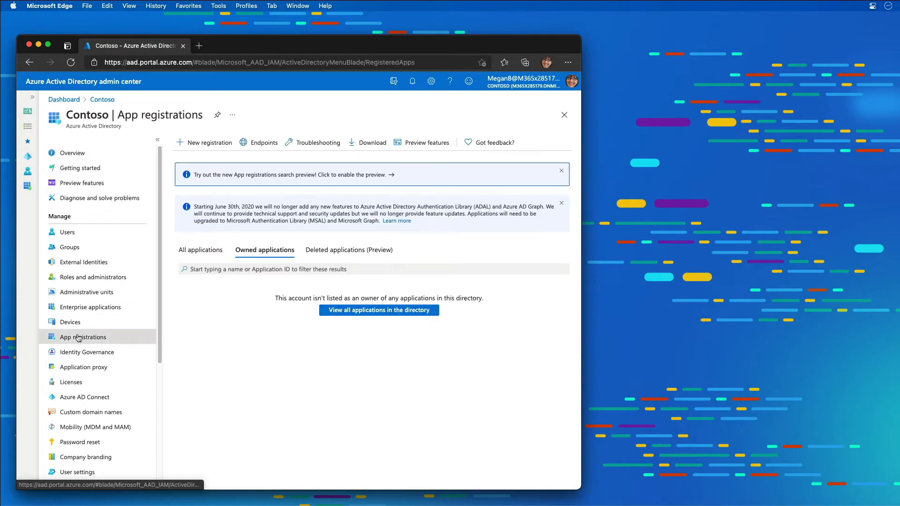
{"action": "mouse_move", "coordinate": [258, 315]}
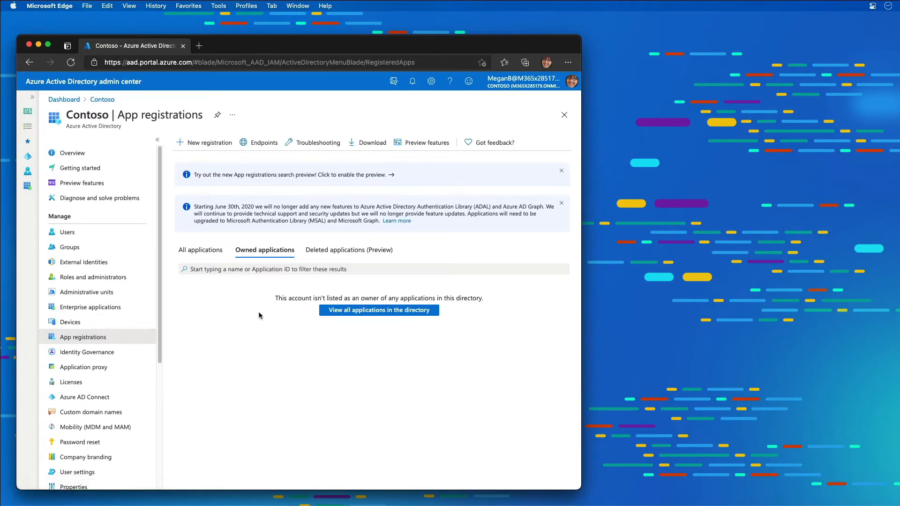
{"action": "left_click", "coordinate": [208, 142]}
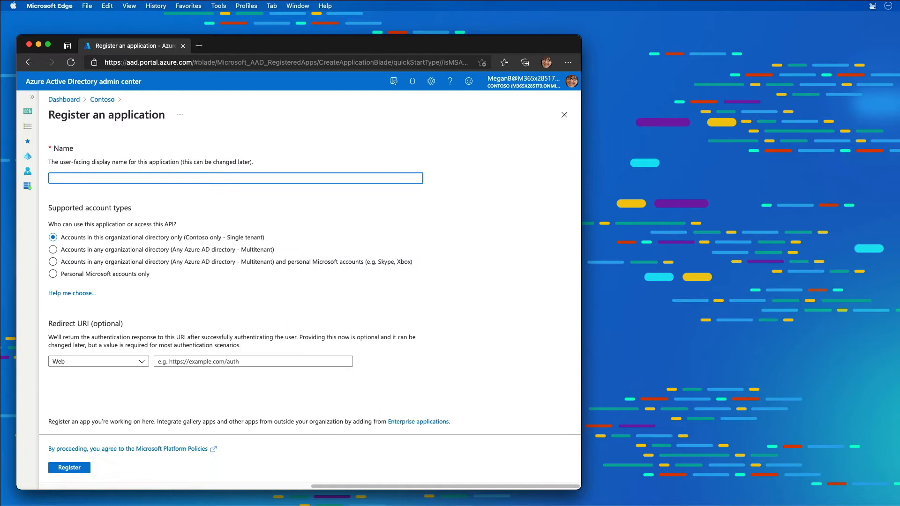
{"action": "left_click", "coordinate": [235, 178]}
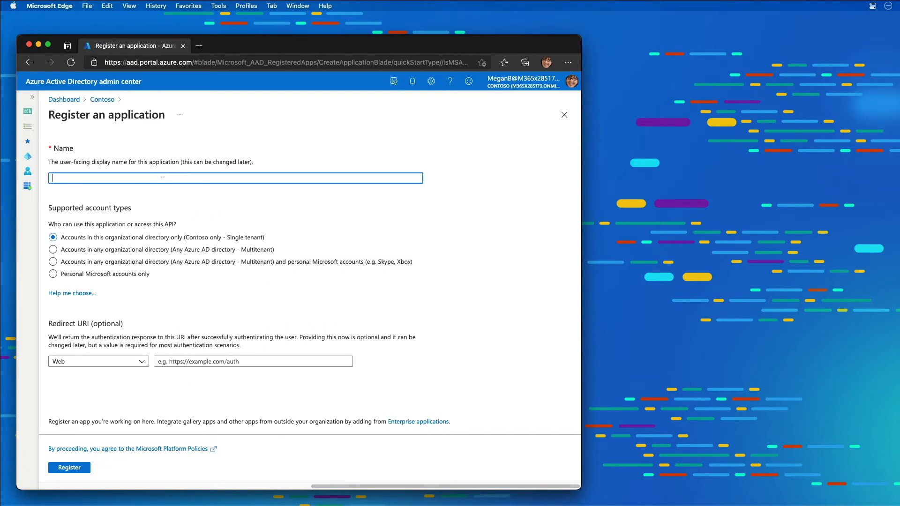
{"action": "type", "text": "Graph c"}
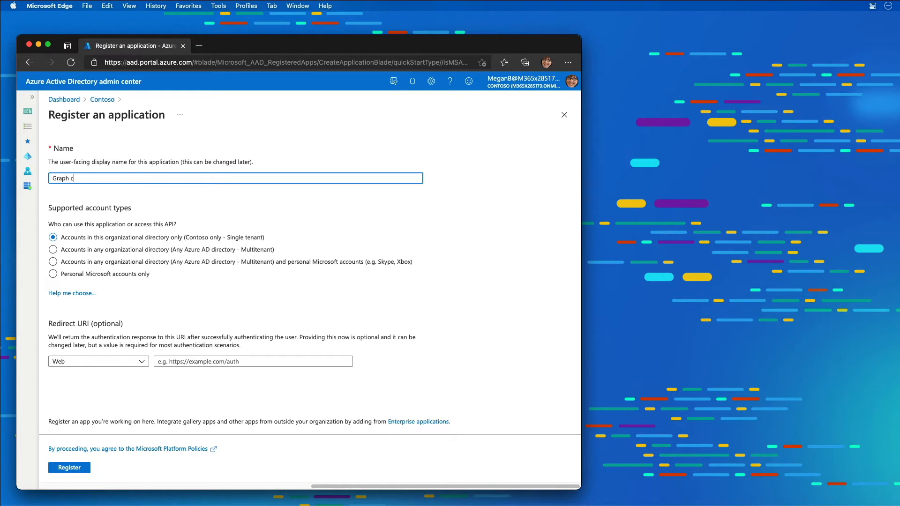
{"action": "type", "text": "onsole app"}
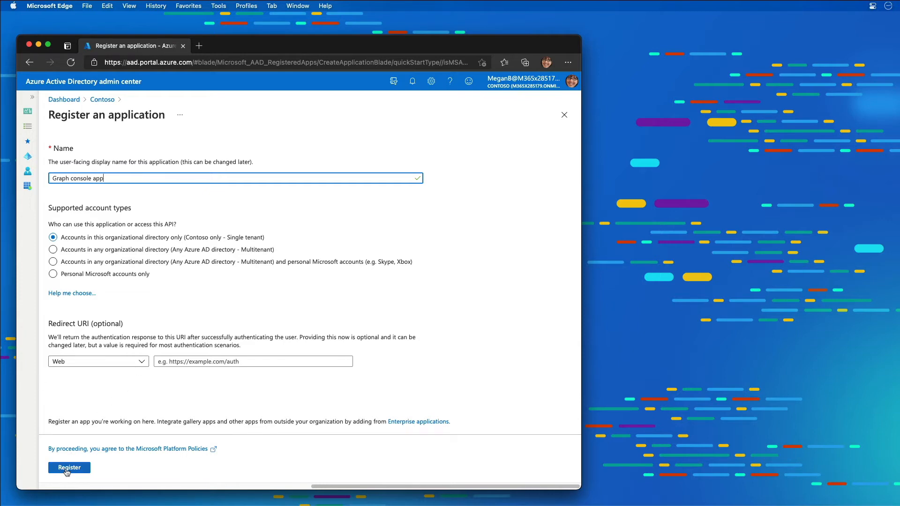
- Register Graph console app and bring up its overview with application and tenant IDs
{"action": "left_click", "coordinate": [69, 467]}
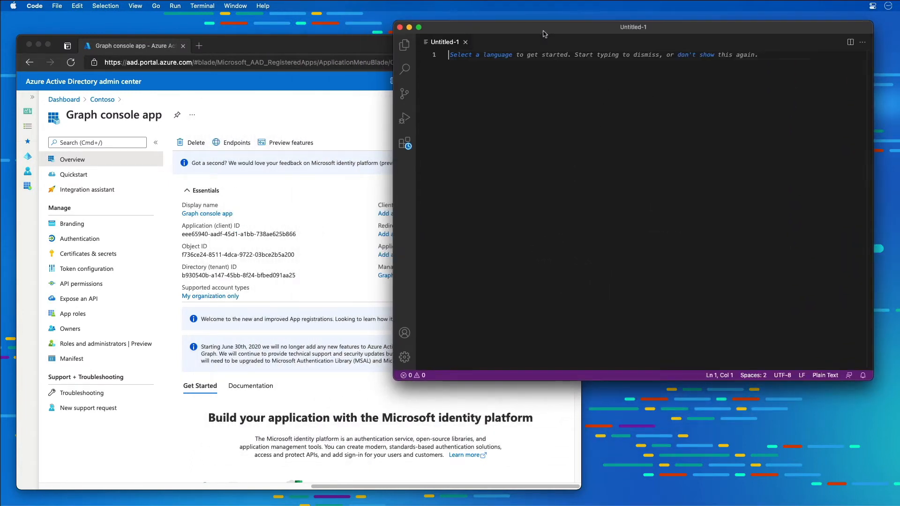
{"action": "left_click", "coordinate": [287, 230]}
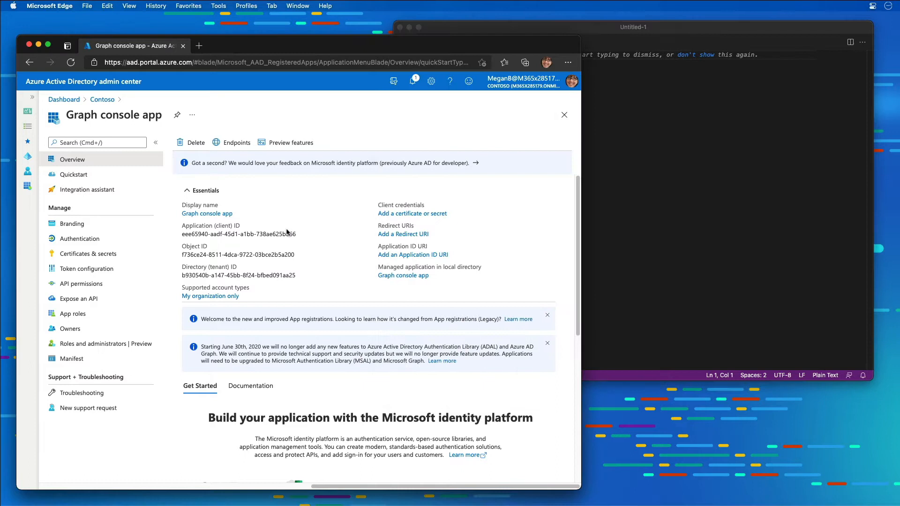
- In VS Code, note application id, tenant id and application secret labels, pasting ID eee65940-aadf-45d1-a1bb-738ae625b866
{"action": "left_click", "coordinate": [631, 27]}
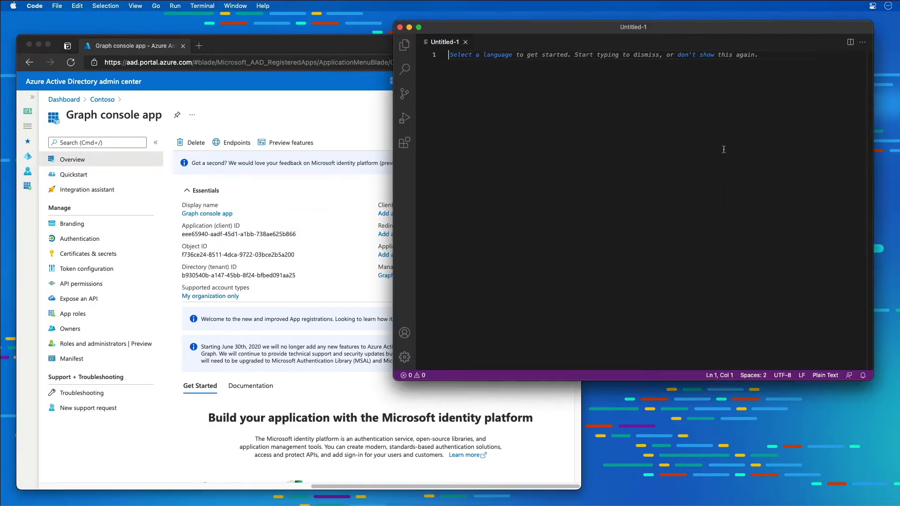
{"action": "type", "text": "application"}
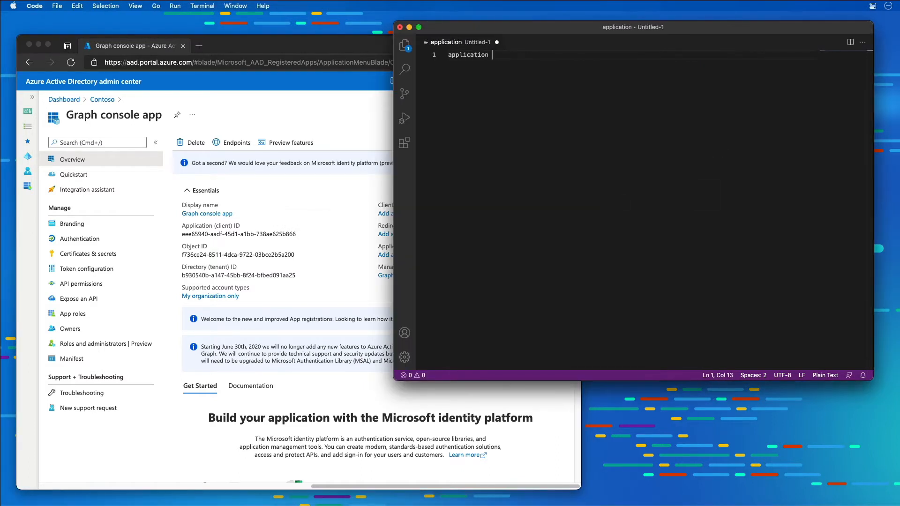
{"action": "type", "text": "id"}
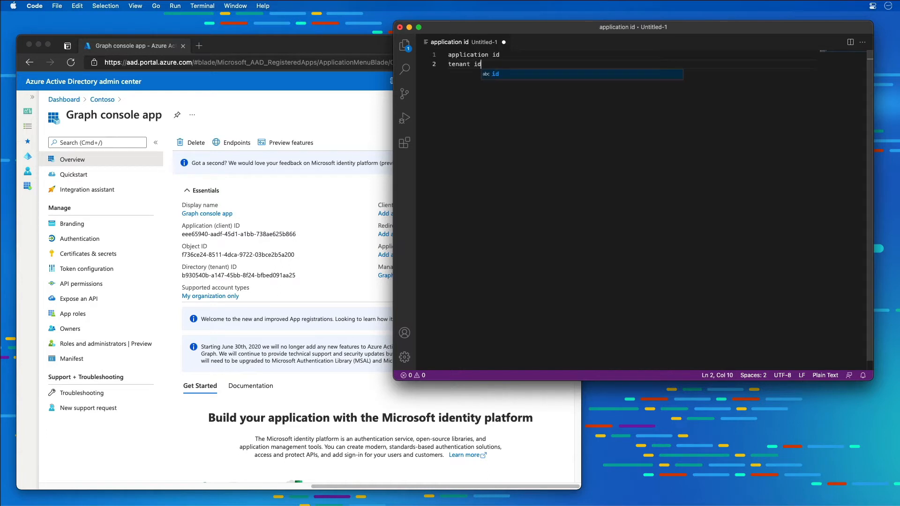
{"action": "type", "text": "a"}
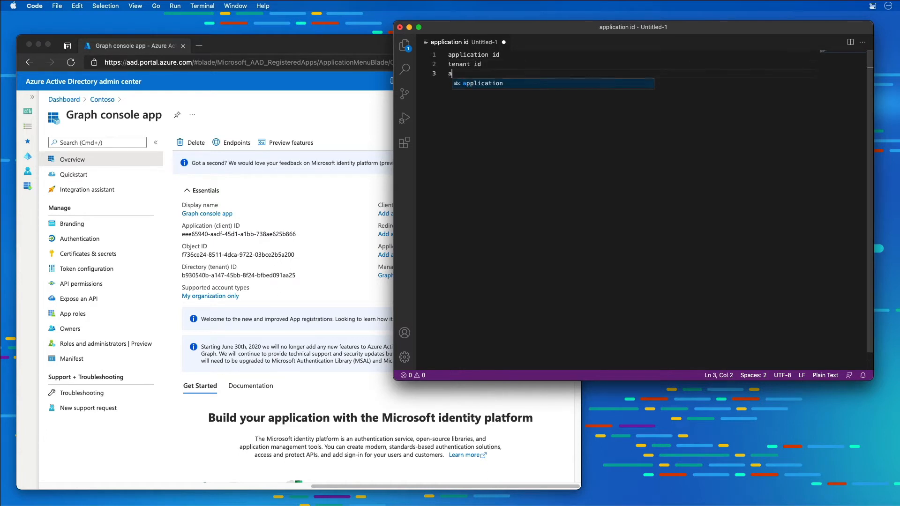
{"action": "type", "text": "p"}
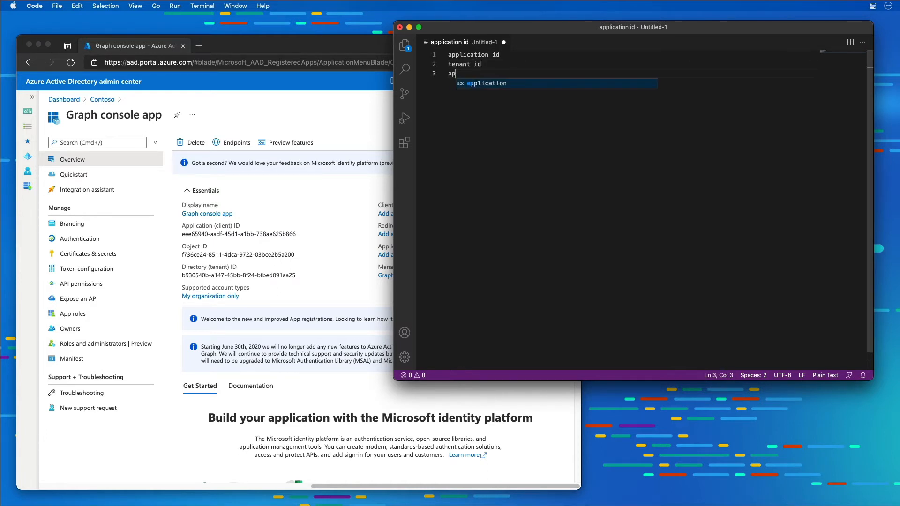
{"action": "type", "text": "plication secret"}
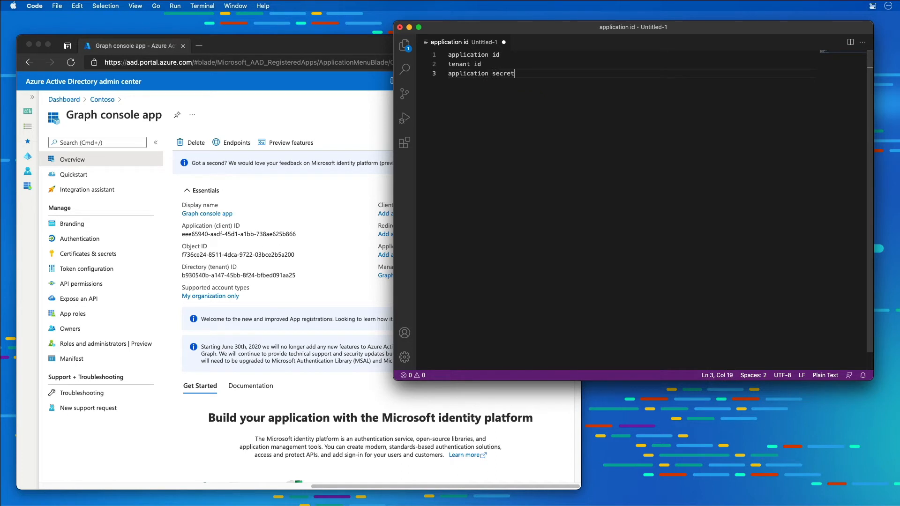
{"action": "key", "text": "Return"}
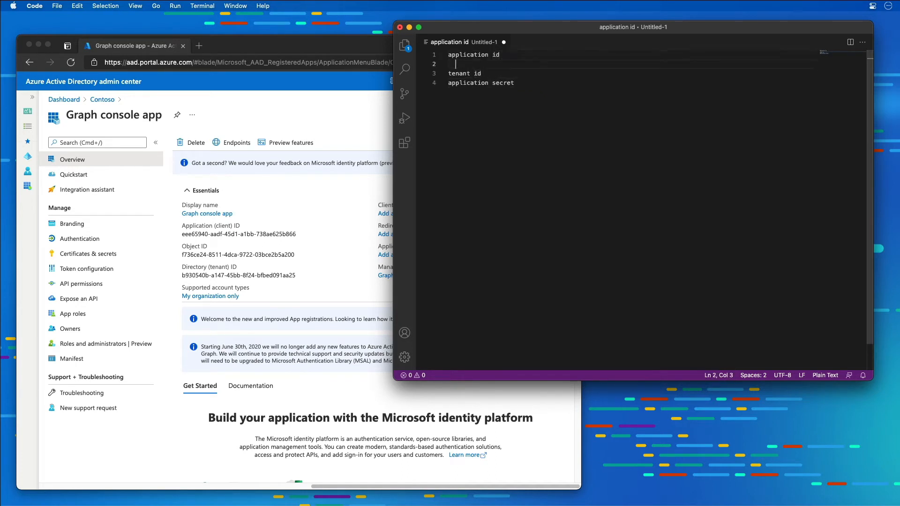
{"action": "type", "text": "eee65940-aadf-45d1-a1bb-738ae625b866"}
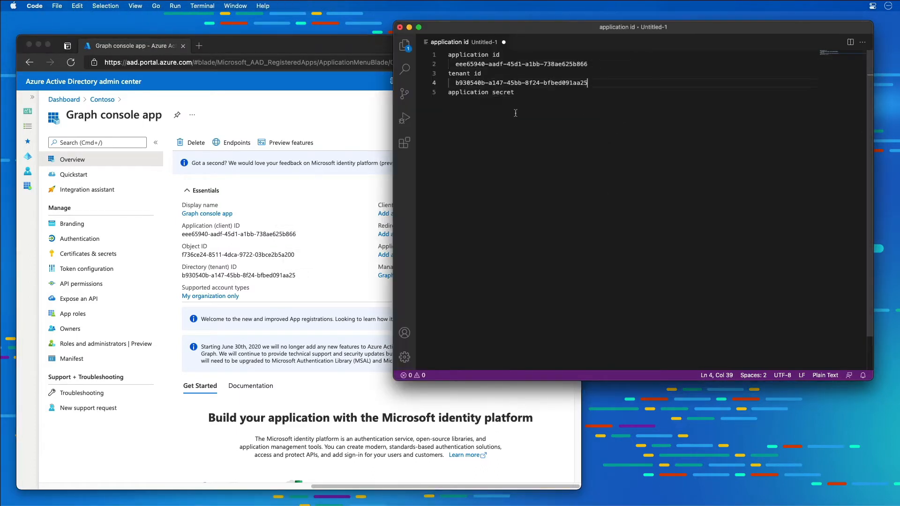
{"action": "mouse_move", "coordinate": [334, 113]}
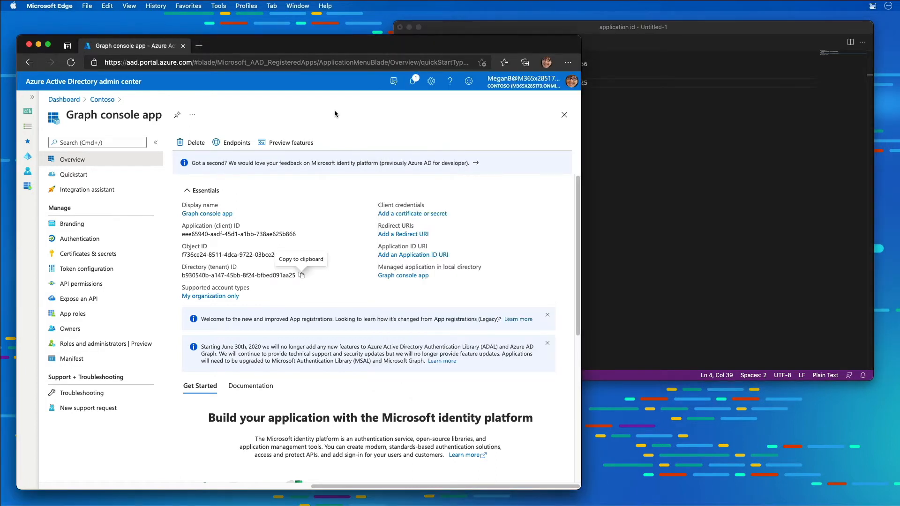
{"action": "mouse_move", "coordinate": [79, 238]}
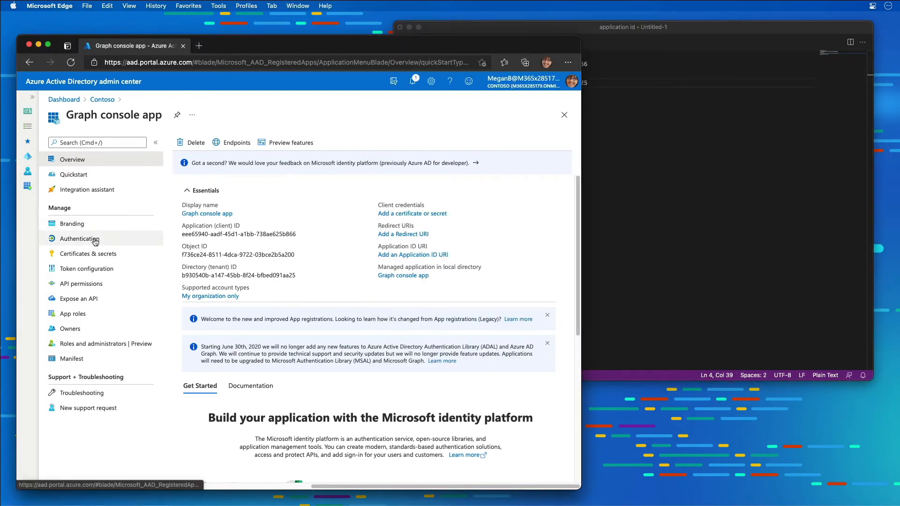
- Under Authentication, configure a Mobile and desktop applications platform using the nativeclient redirect URI
{"action": "left_click", "coordinate": [79, 238]}
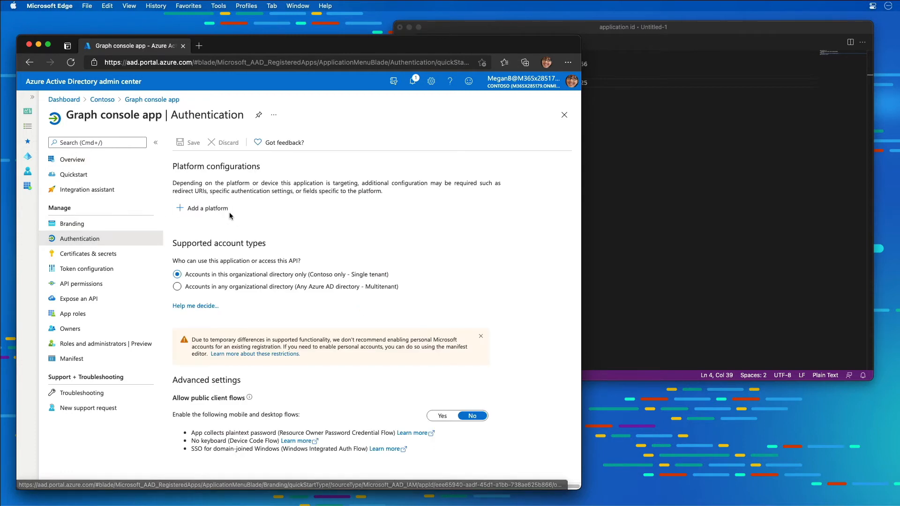
{"action": "left_click", "coordinate": [207, 208]}
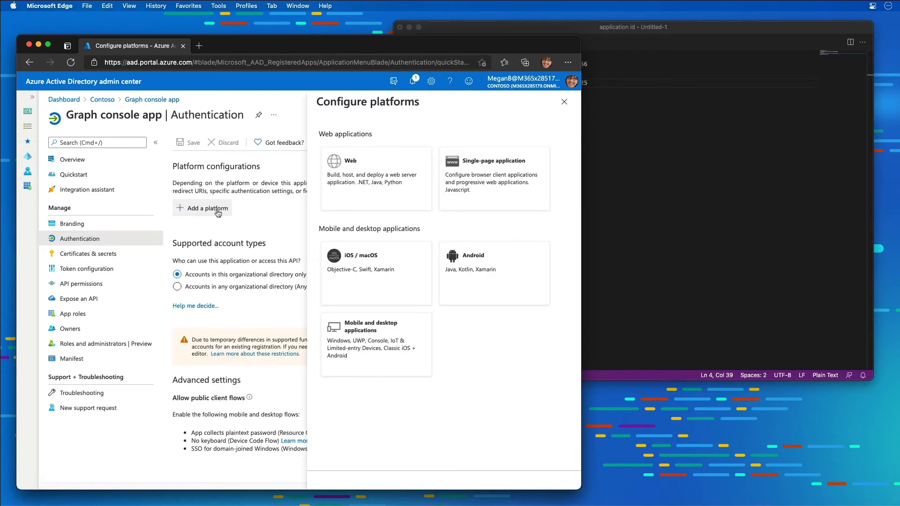
{"action": "mouse_move", "coordinate": [377, 344]}
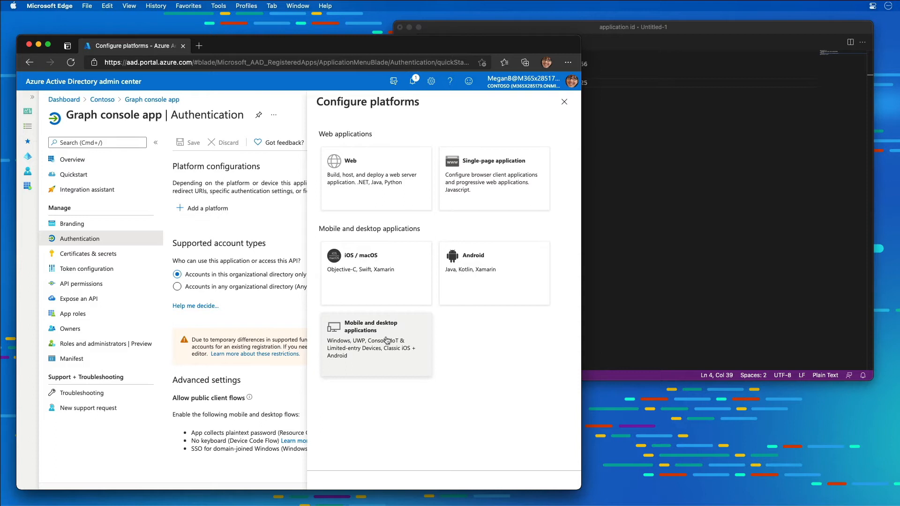
{"action": "left_click", "coordinate": [376, 345]}
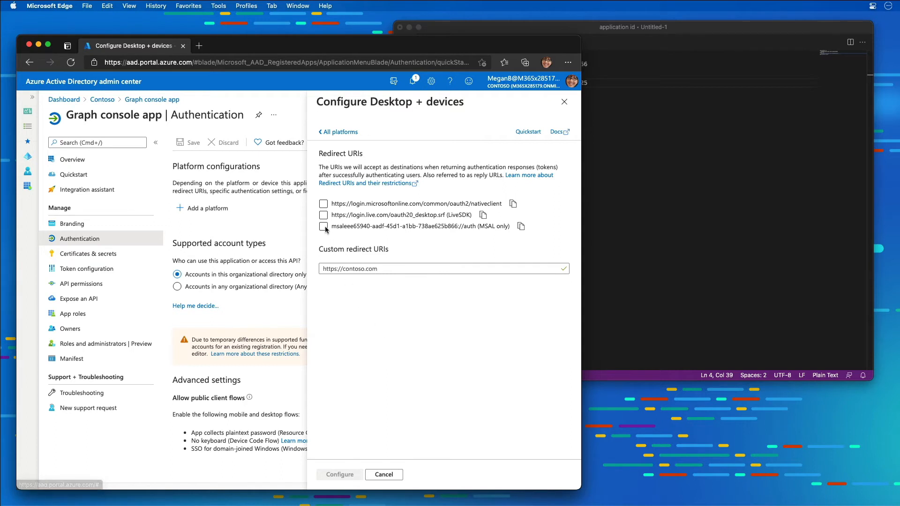
{"action": "left_click", "coordinate": [322, 204]}
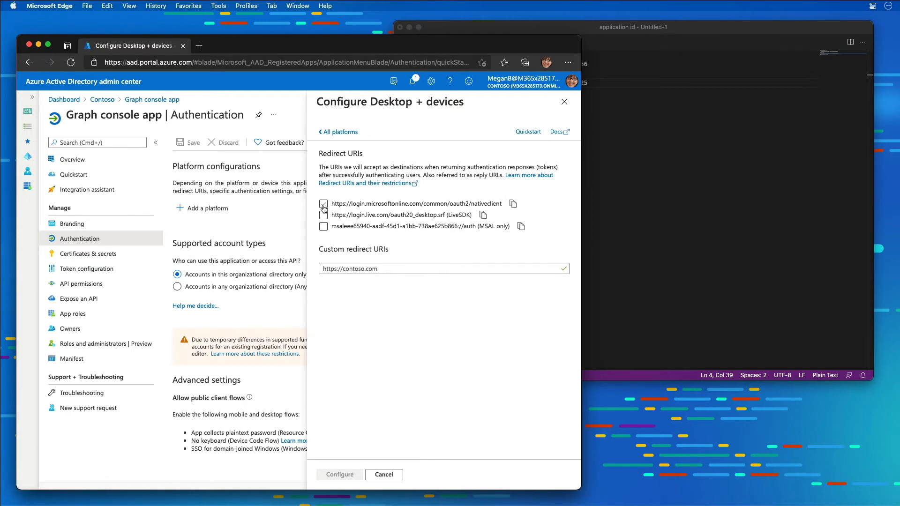
{"action": "left_click", "coordinate": [324, 204]}
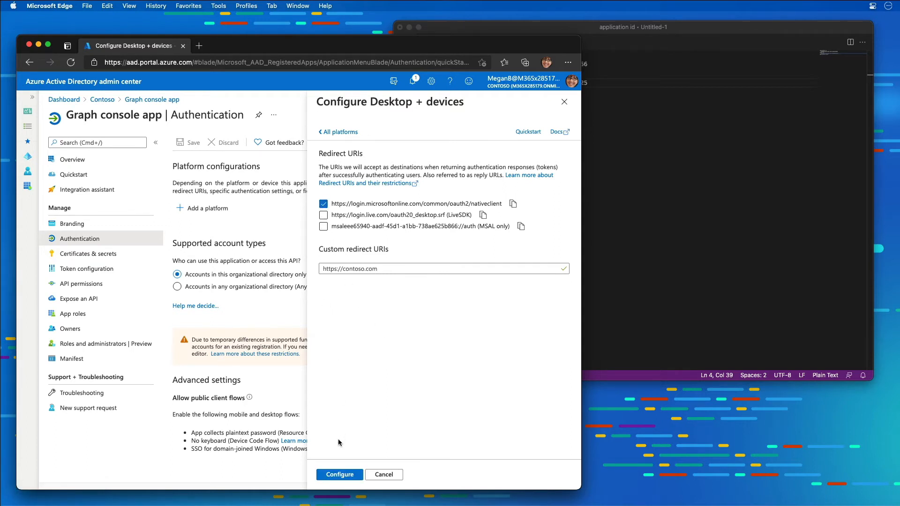
{"action": "left_click", "coordinate": [339, 473]}
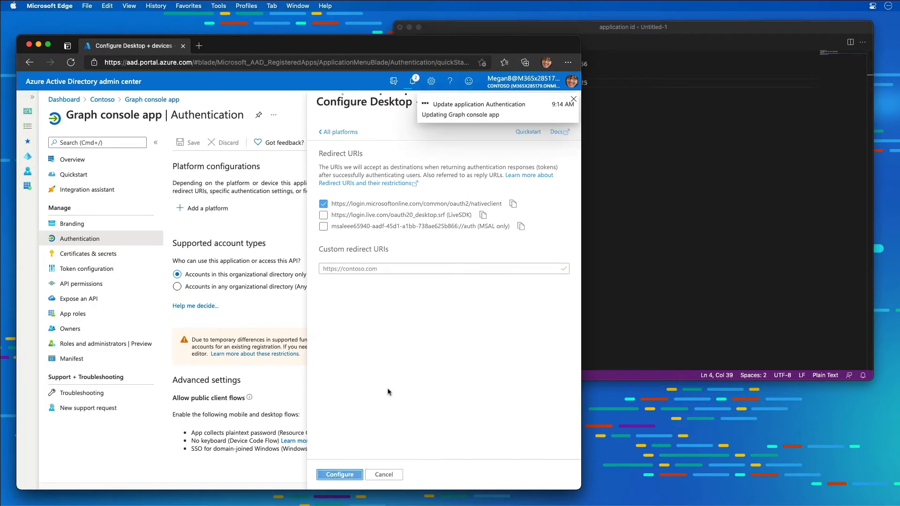
{"action": "left_click", "coordinate": [339, 474]}
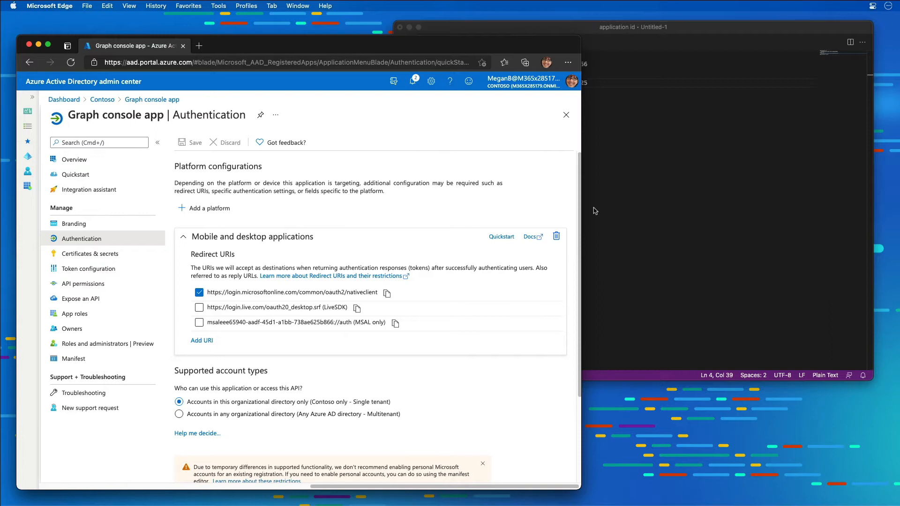
- Set Allow public client flows to Yes, save, and dismiss the update notification
{"action": "scroll", "scroll_direction": "down", "scroll_amount": 3}
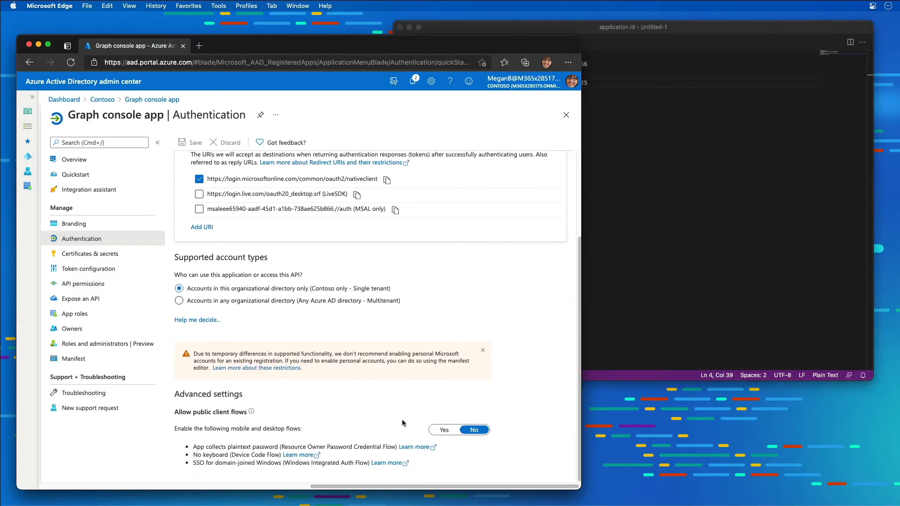
{"action": "mouse_move", "coordinate": [333, 424]}
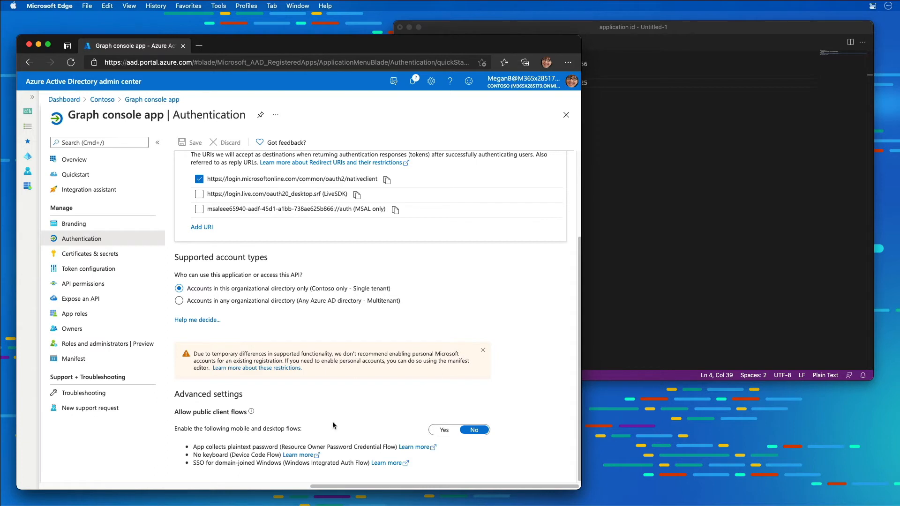
{"action": "left_click", "coordinate": [444, 429]}
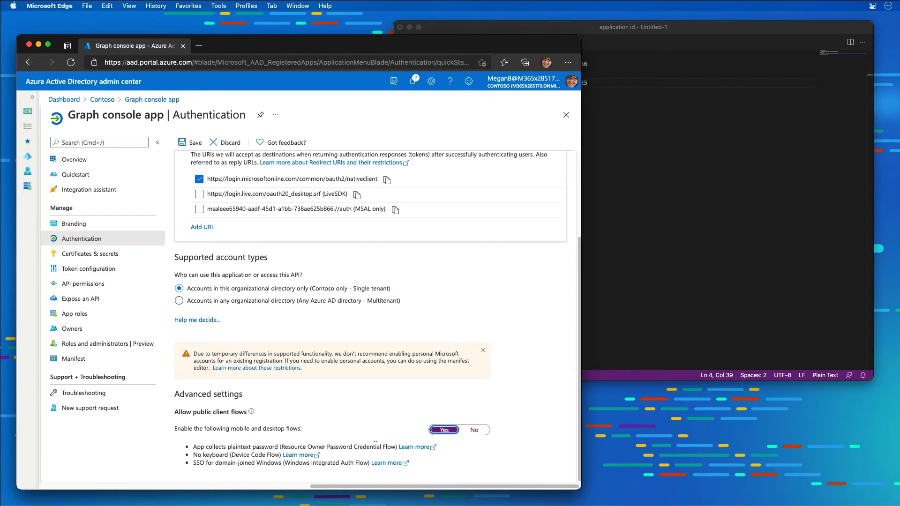
{"action": "mouse_move", "coordinate": [376, 445]}
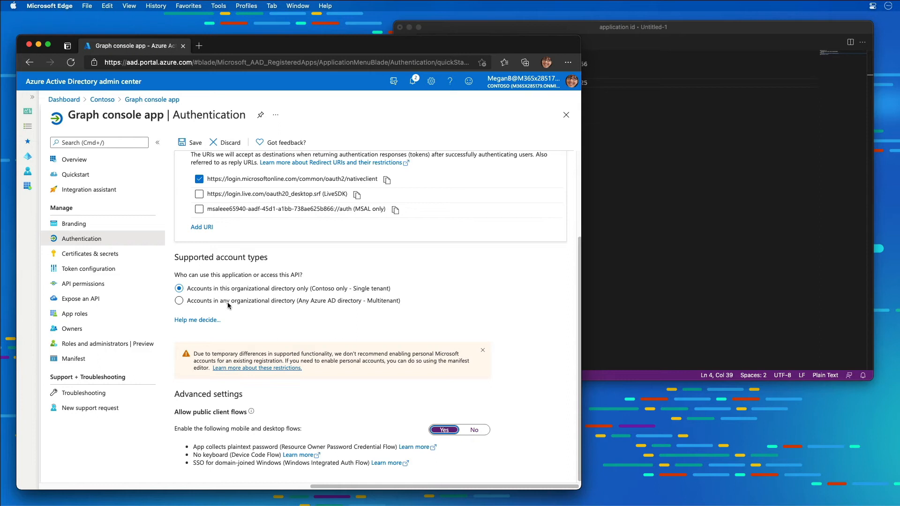
{"action": "left_click", "coordinate": [194, 142]}
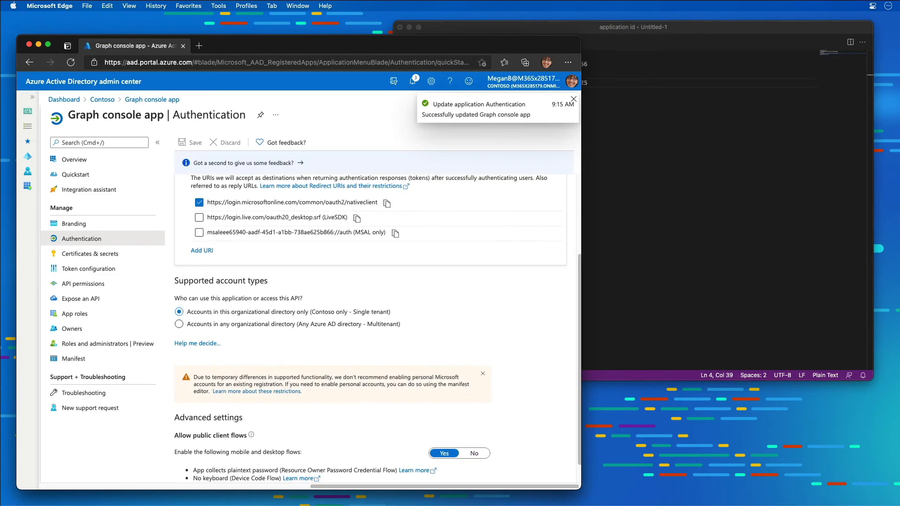
{"action": "left_click", "coordinate": [572, 99]}
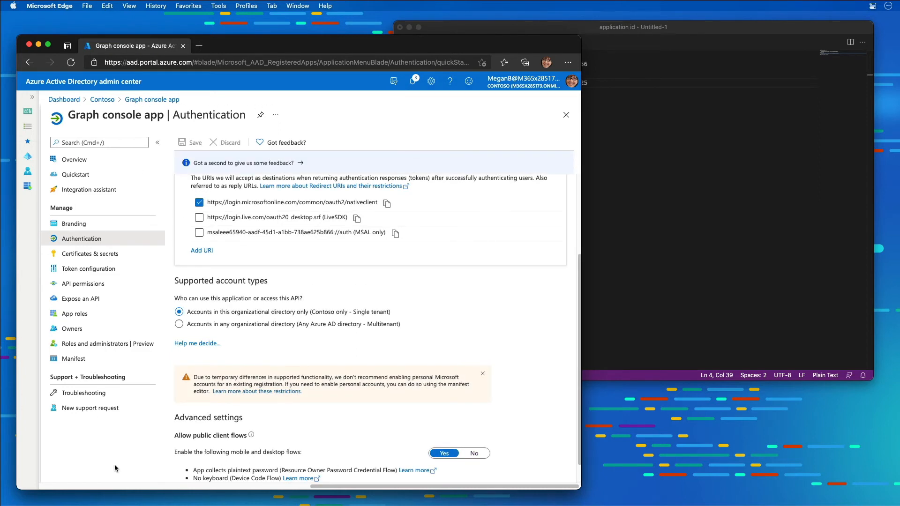
{"action": "mouse_move", "coordinate": [92, 326]}
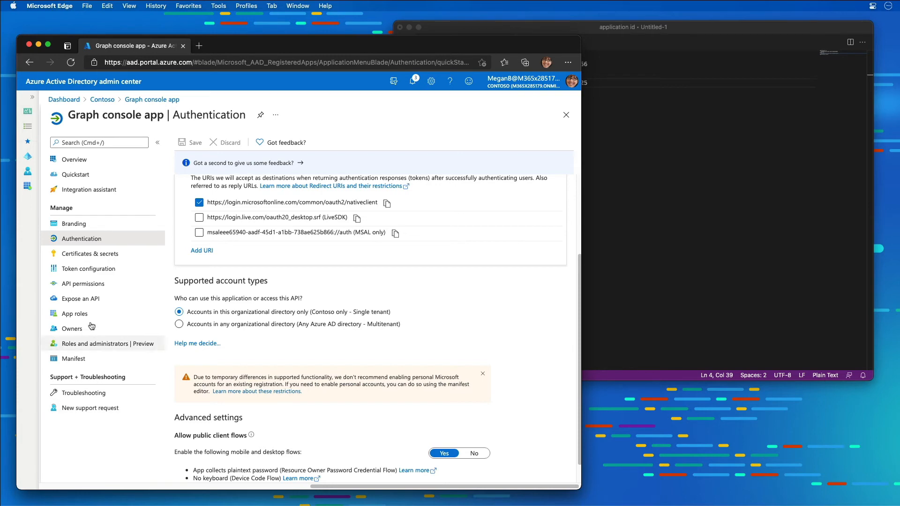
- Show Graph console app's API permissions listing User.Read and begin adding a permission
{"action": "left_click", "coordinate": [81, 283]}
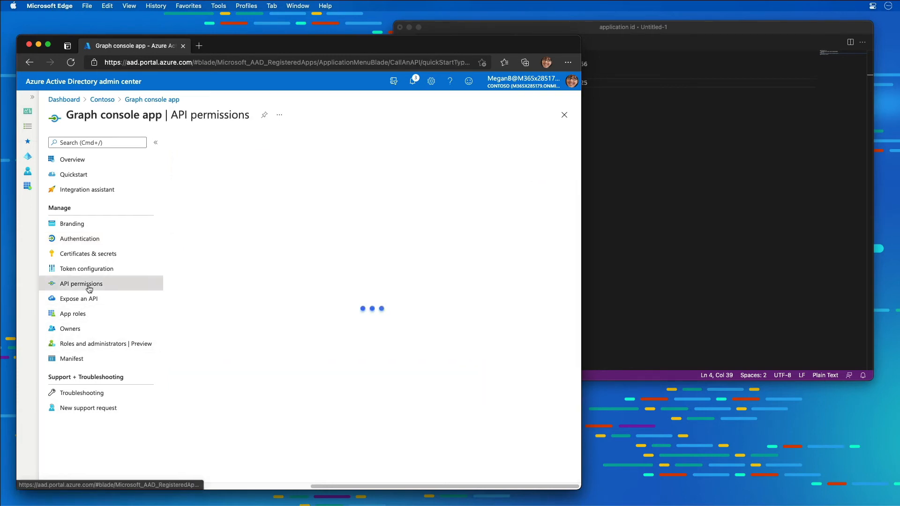
{"action": "left_click", "coordinate": [72, 159]}
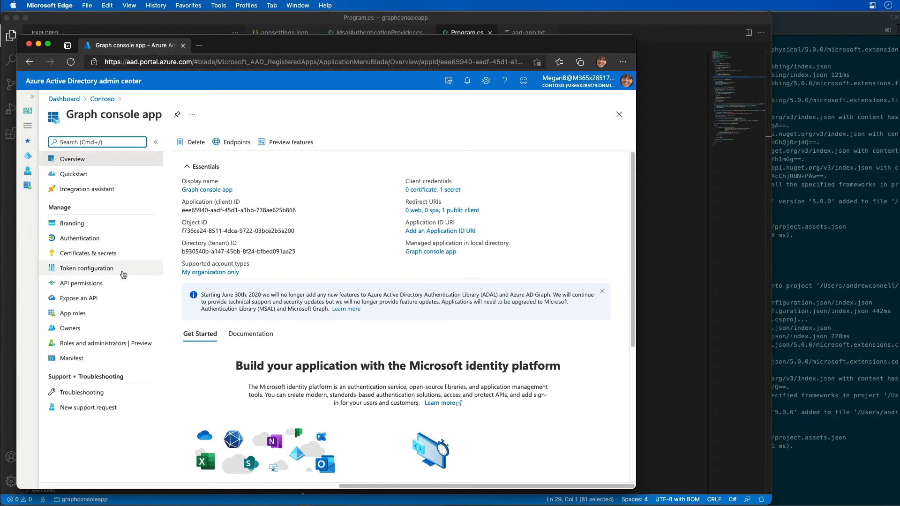
{"action": "left_click", "coordinate": [80, 282]}
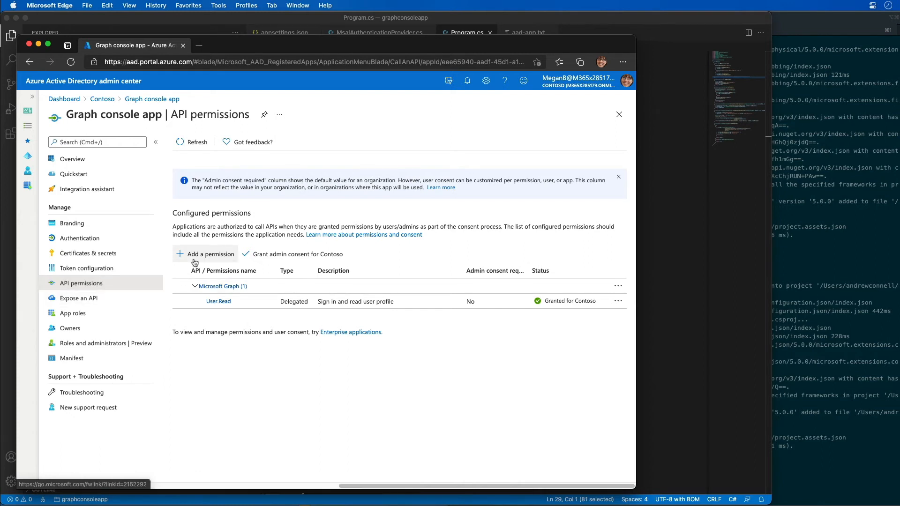
{"action": "mouse_move", "coordinate": [205, 254]}
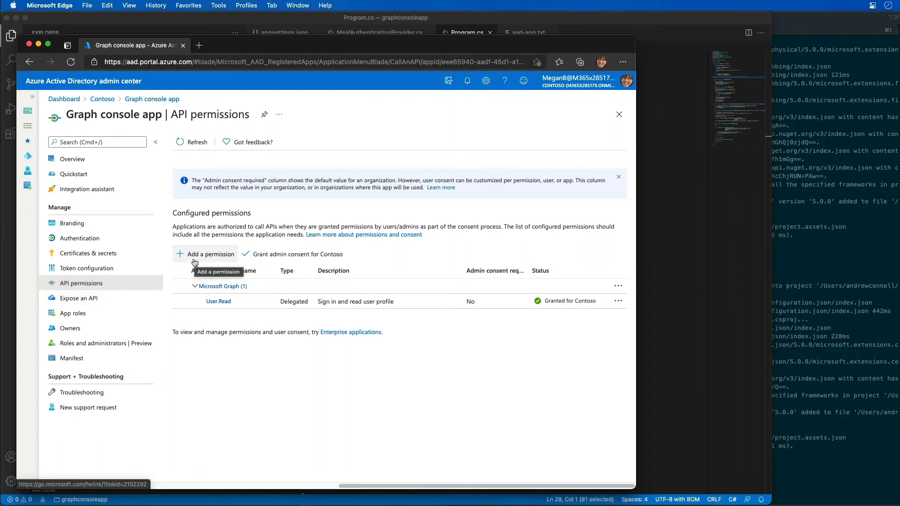
{"action": "left_click", "coordinate": [209, 254]}
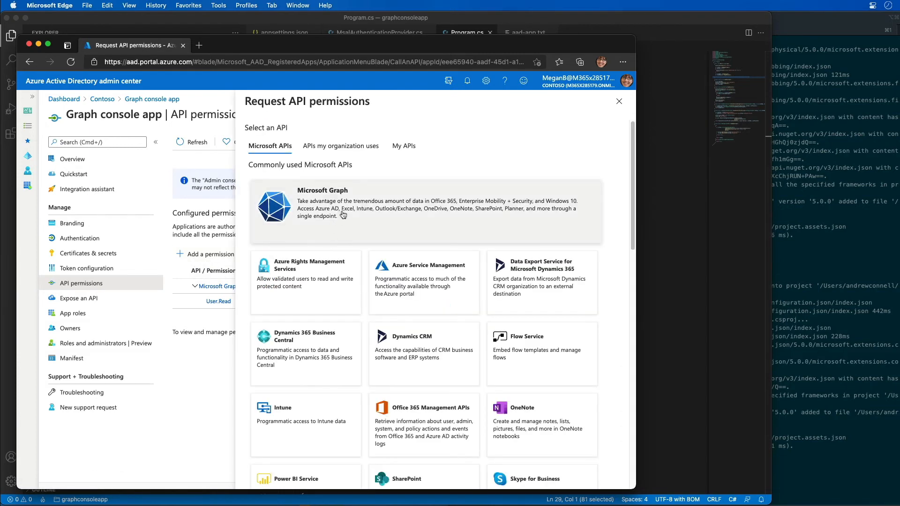
- Add the delegated Microsoft Graph Mail.Read permission, found by filtering for 'Mail.r'
{"action": "left_click", "coordinate": [402, 206]}
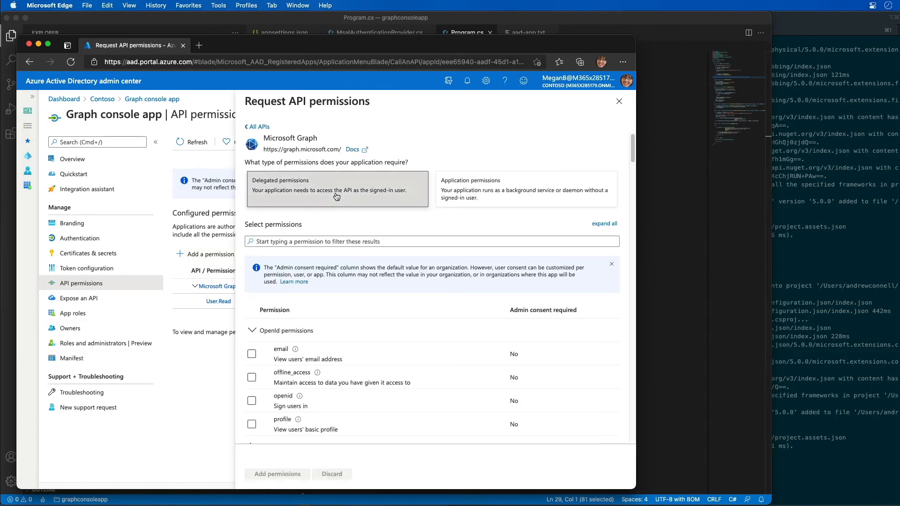
{"action": "left_click", "coordinate": [430, 241]}
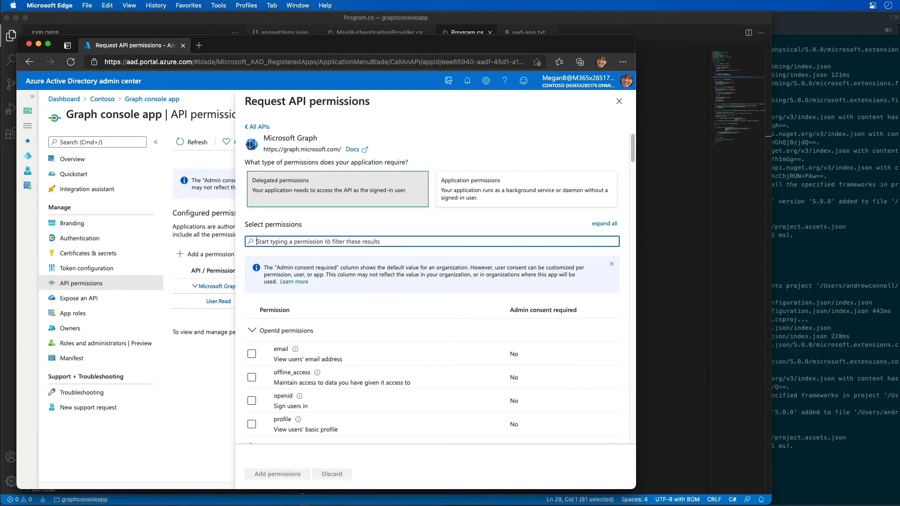
{"action": "type", "text": "Mail.r"}
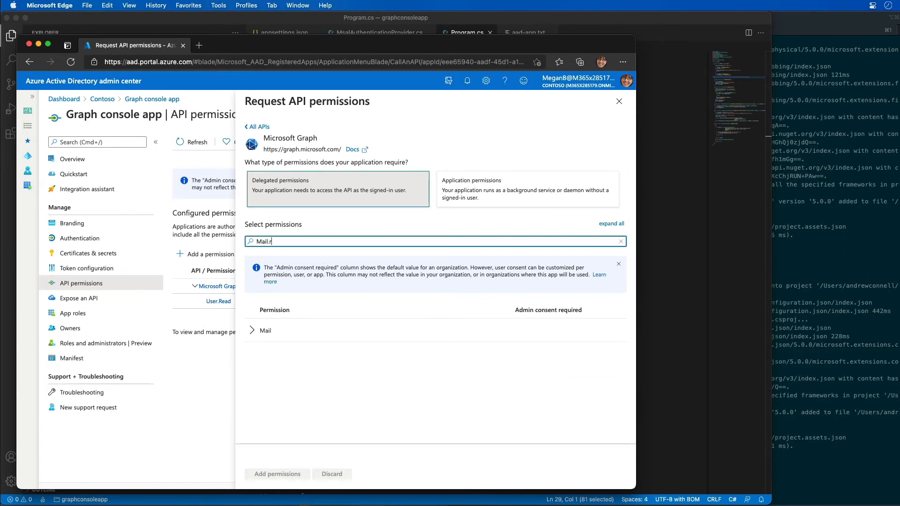
{"action": "left_click", "coordinate": [251, 329]}
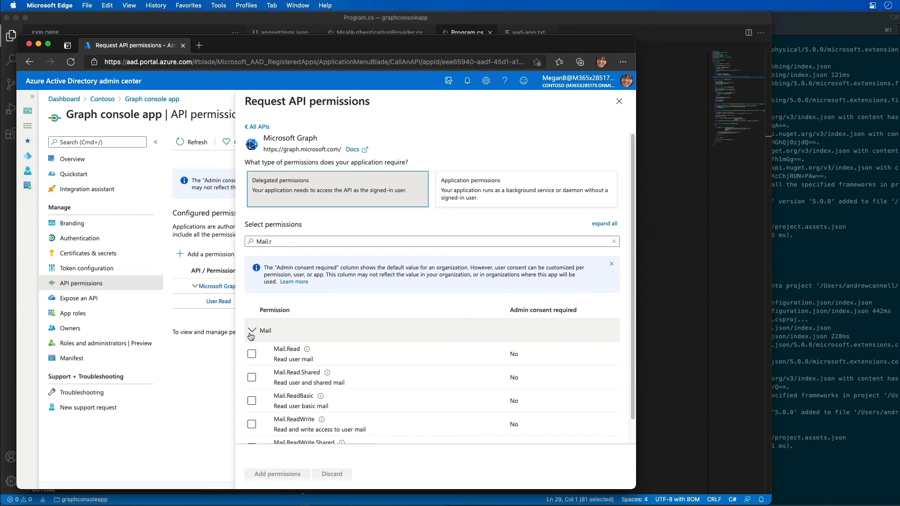
{"action": "left_click", "coordinate": [251, 353]}
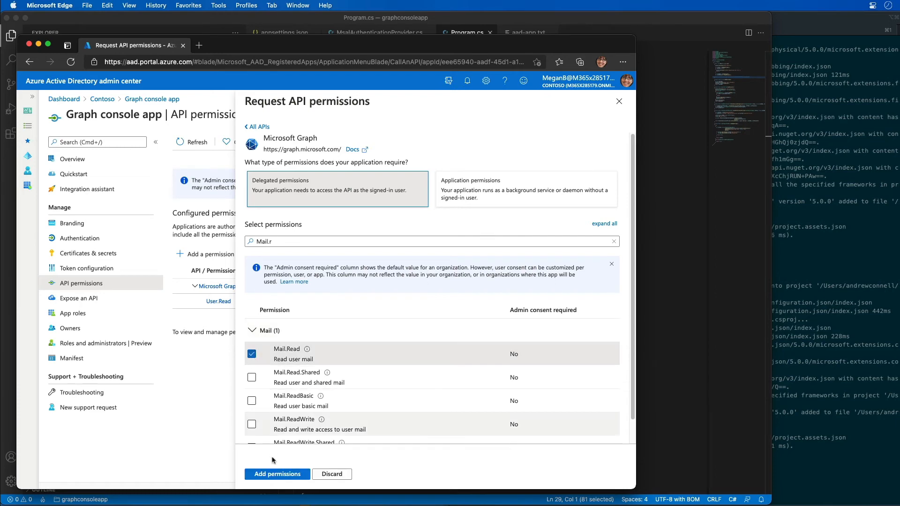
{"action": "left_click", "coordinate": [277, 474]}
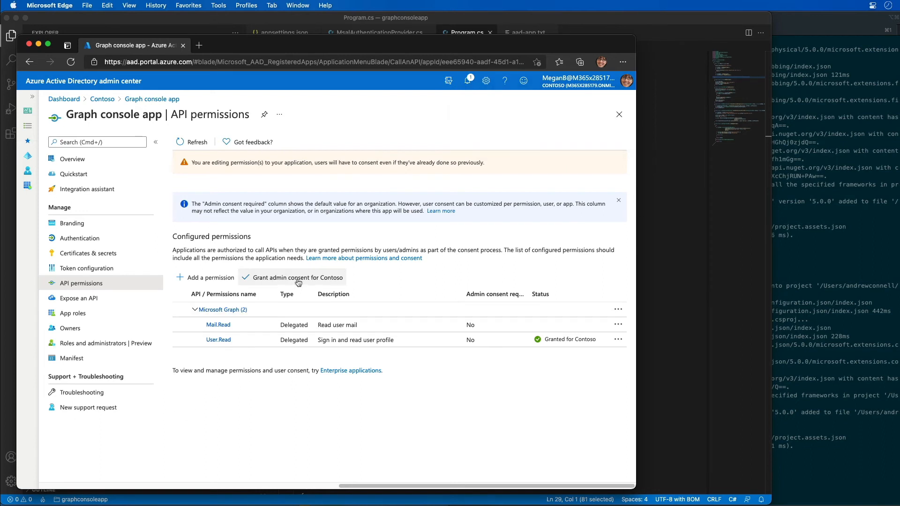
- Grant and confirm admin consent for Contoso, then dismiss the success notification
{"action": "left_click", "coordinate": [296, 277]}
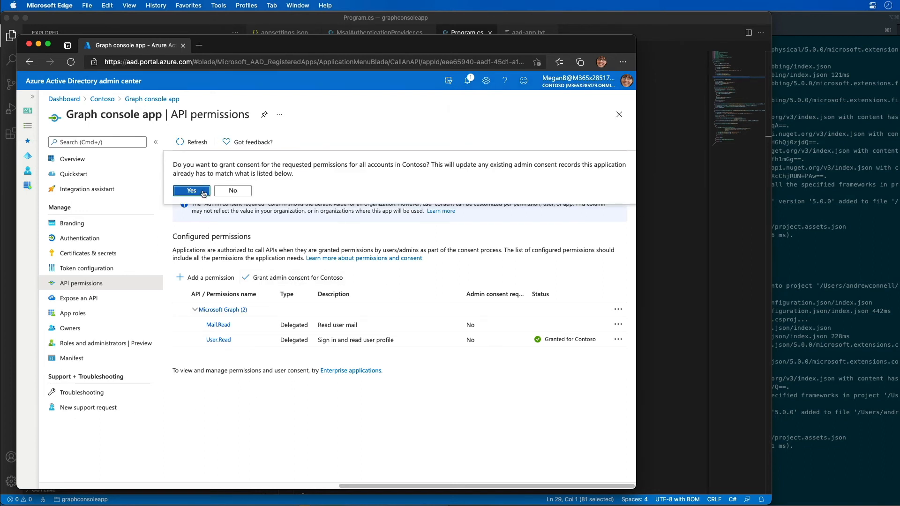
{"action": "left_click", "coordinate": [191, 191]}
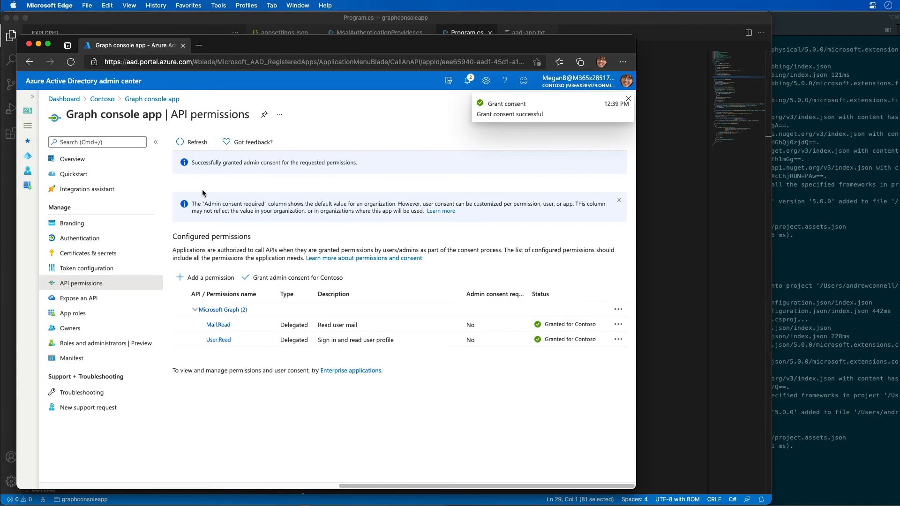
{"action": "left_click", "coordinate": [629, 98]}
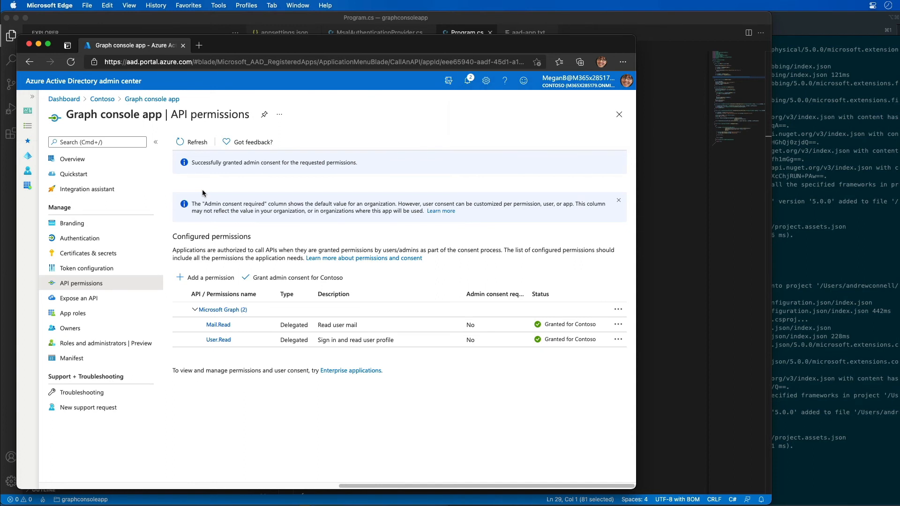